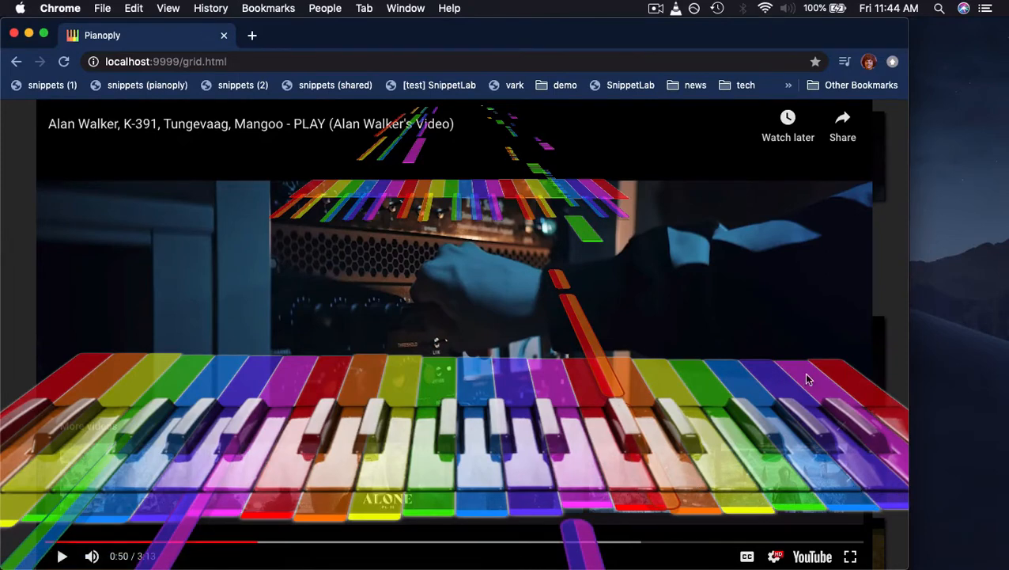
{"action": "mouse_move", "coordinate": [864, 413]}
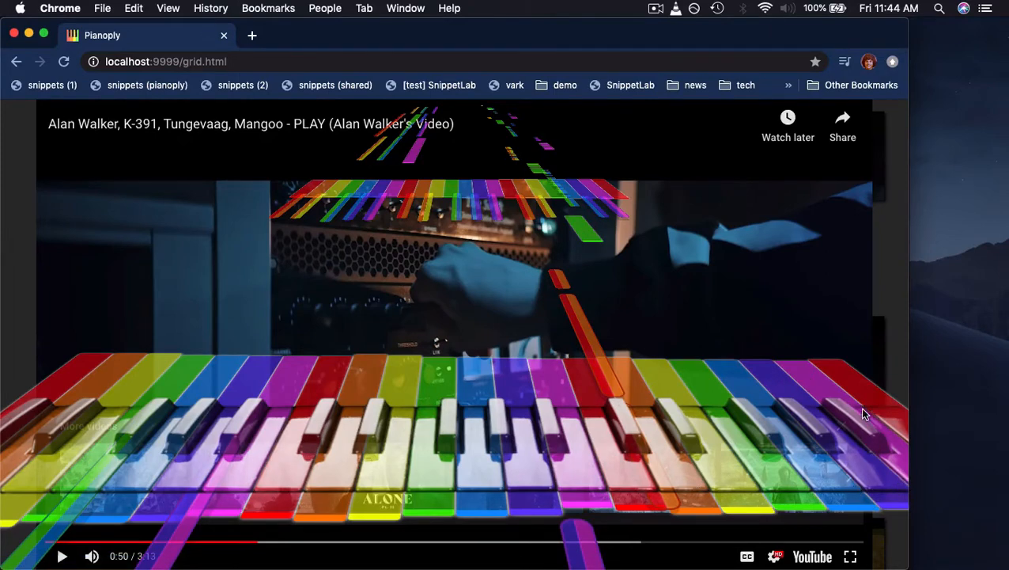
{"action": "mouse_move", "coordinate": [156, 483]}
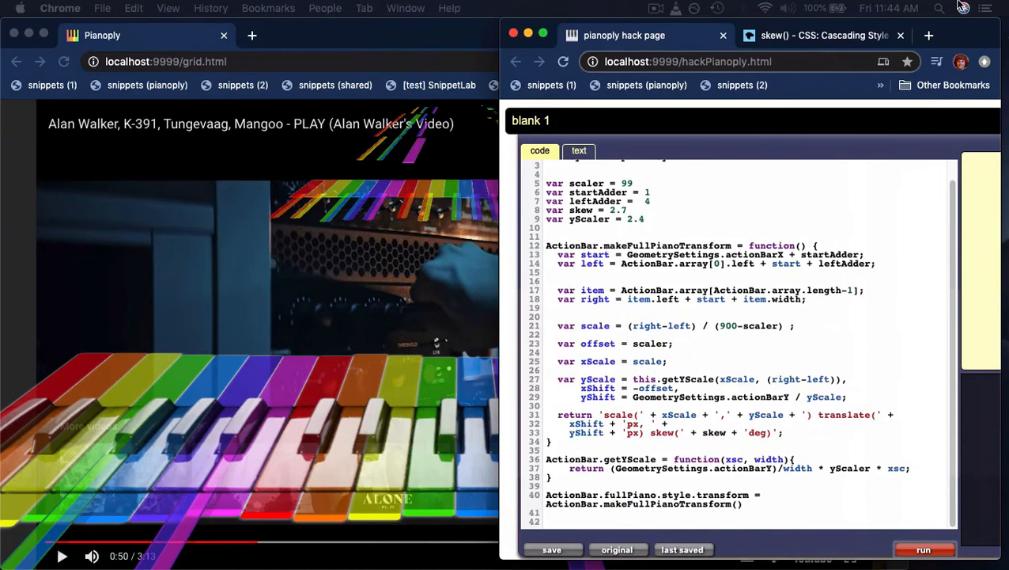
Scroll through the makeFullPianoTransform code on the hack page beside the overlaid video
{"action": "scroll", "scroll_direction": "up", "scroll_amount": 3}
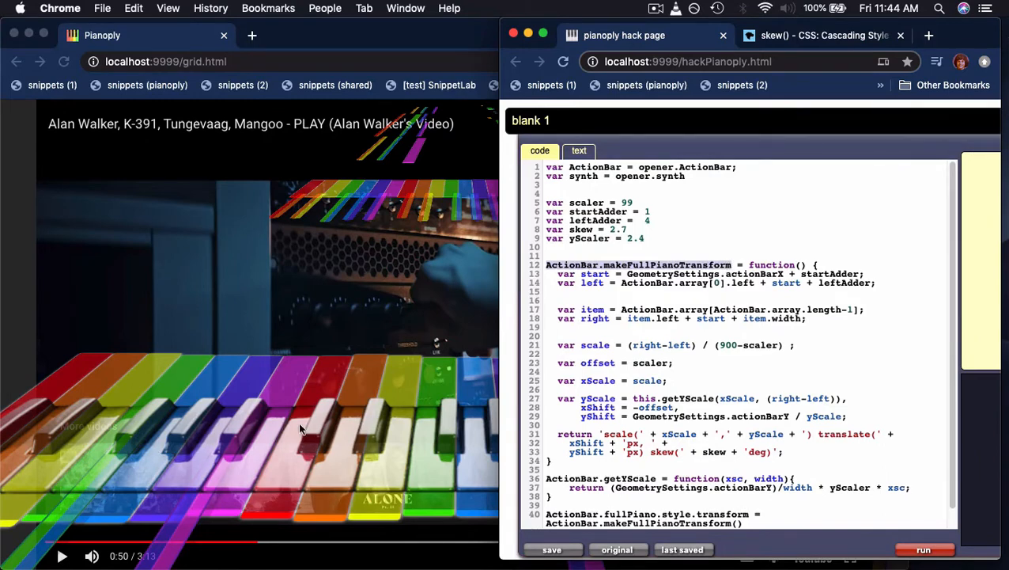
{"action": "mouse_move", "coordinate": [474, 401]}
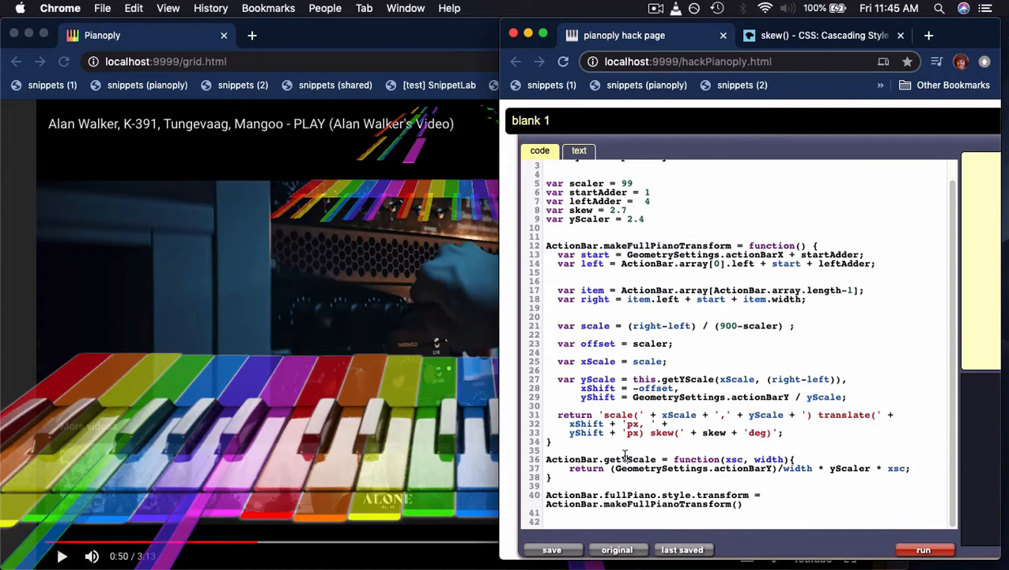
{"action": "scroll", "scroll_direction": "up", "scroll_amount": 3}
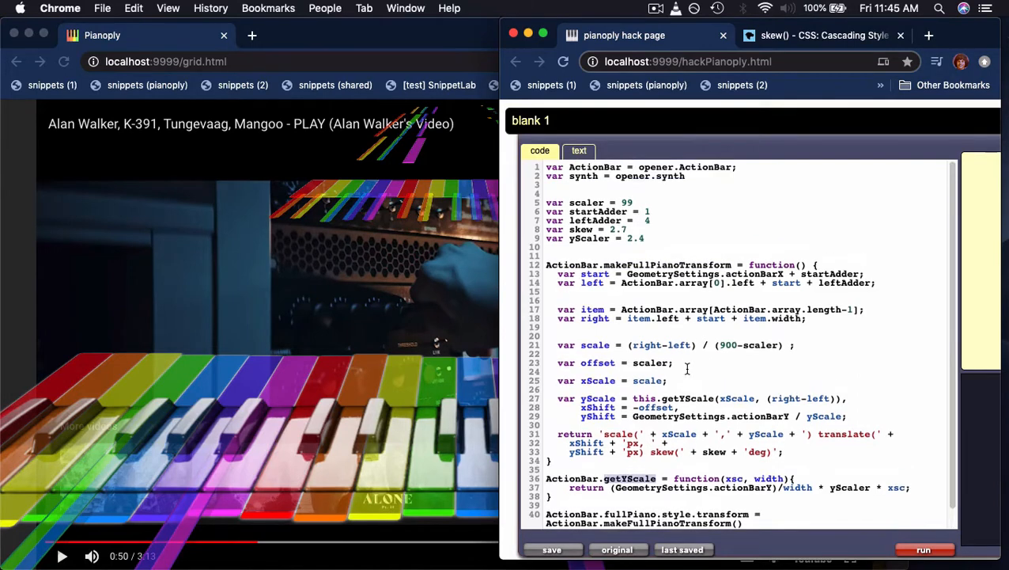
{"action": "scroll", "scroll_direction": "down", "scroll_amount": 3}
{"action": "type", "text": "2"}
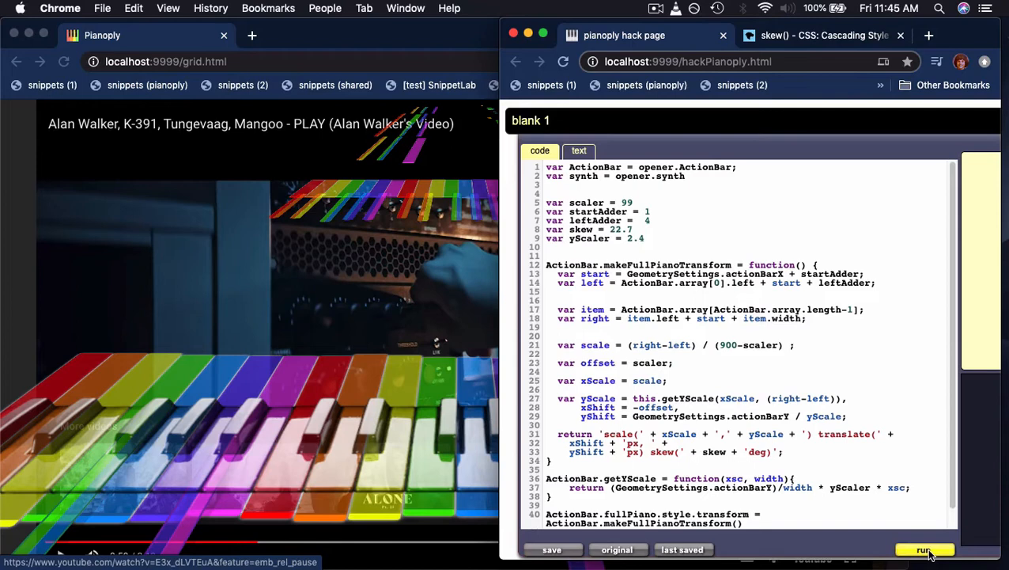
Run the overlay with skew 22.7, then skew 2.7 with leftAdder 9, then leftAdder 5
{"action": "left_click", "coordinate": [924, 549]}
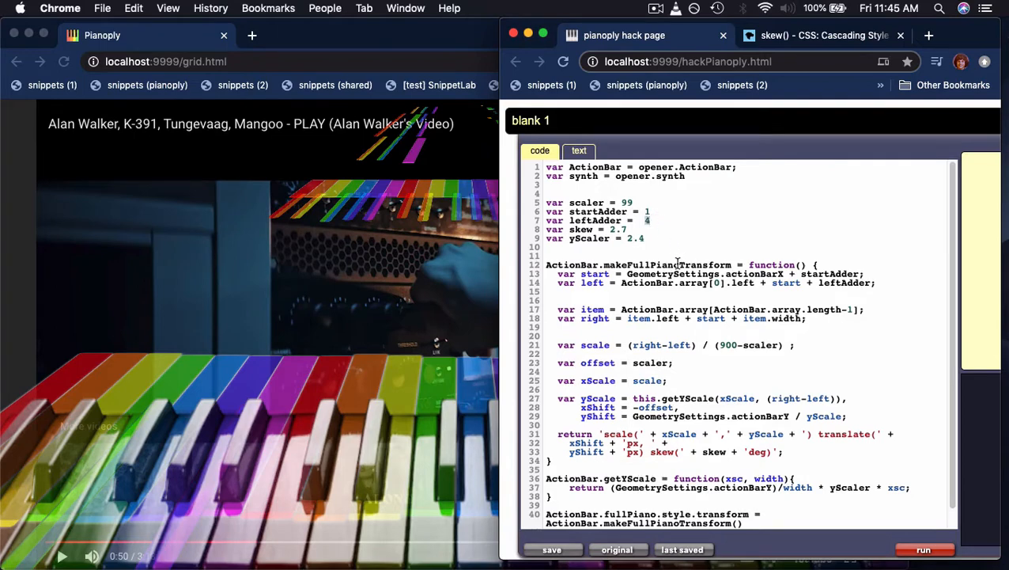
{"action": "mouse_move", "coordinate": [672, 264]}
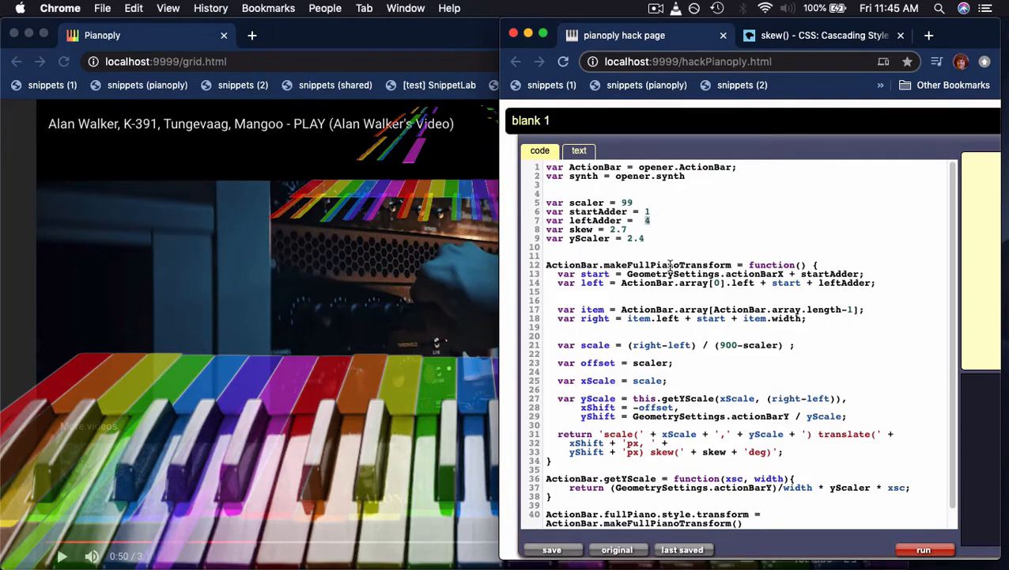
{"action": "type", "text": "9"}
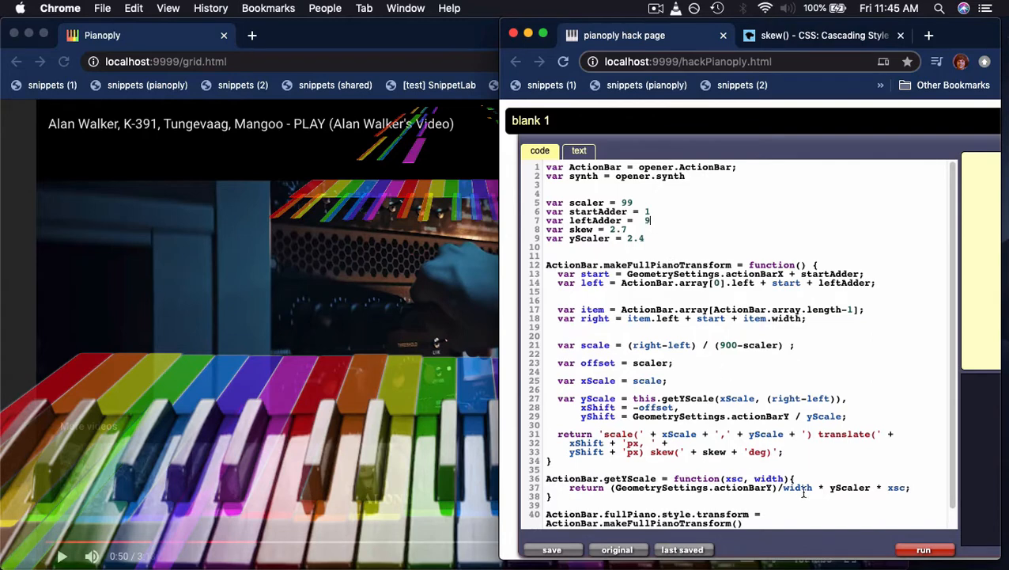
{"action": "left_click", "coordinate": [923, 549]}
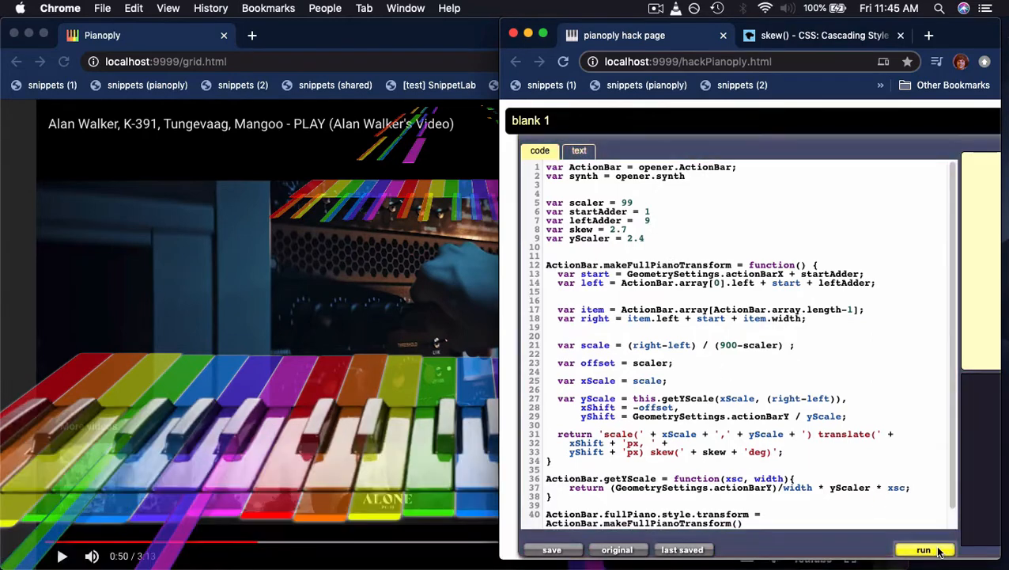
{"action": "left_click", "coordinate": [924, 549]}
{"action": "type", "text": "5"}
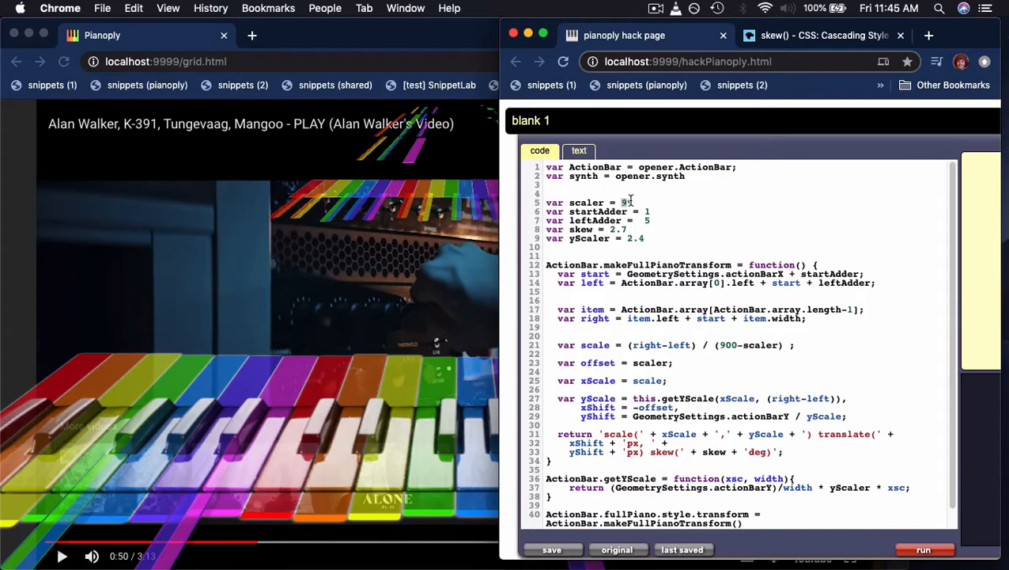
Run the piano overlay with scaler 88, then put the scaler back to 99
{"action": "type", "text": "9"}
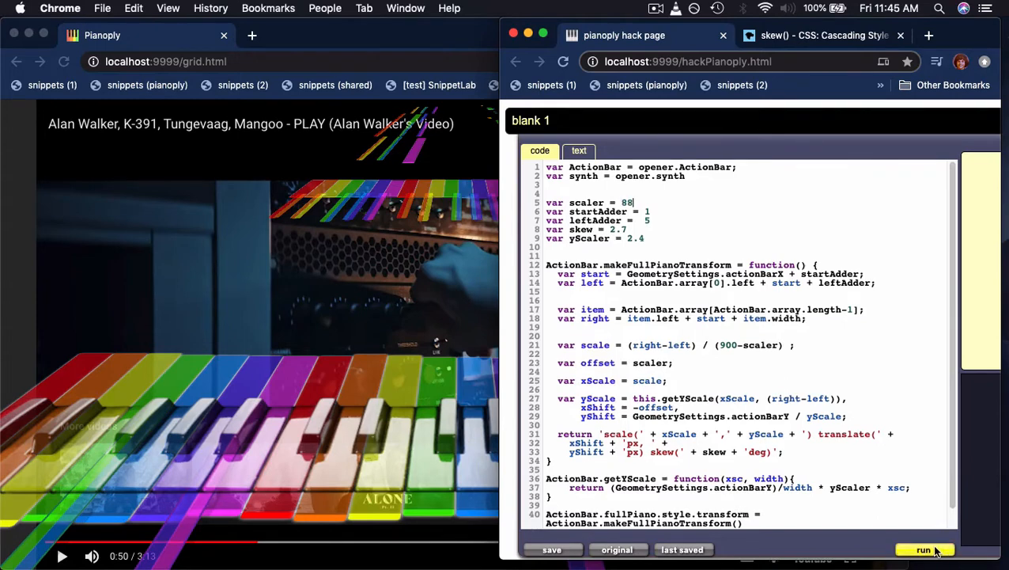
{"action": "left_click", "coordinate": [924, 549]}
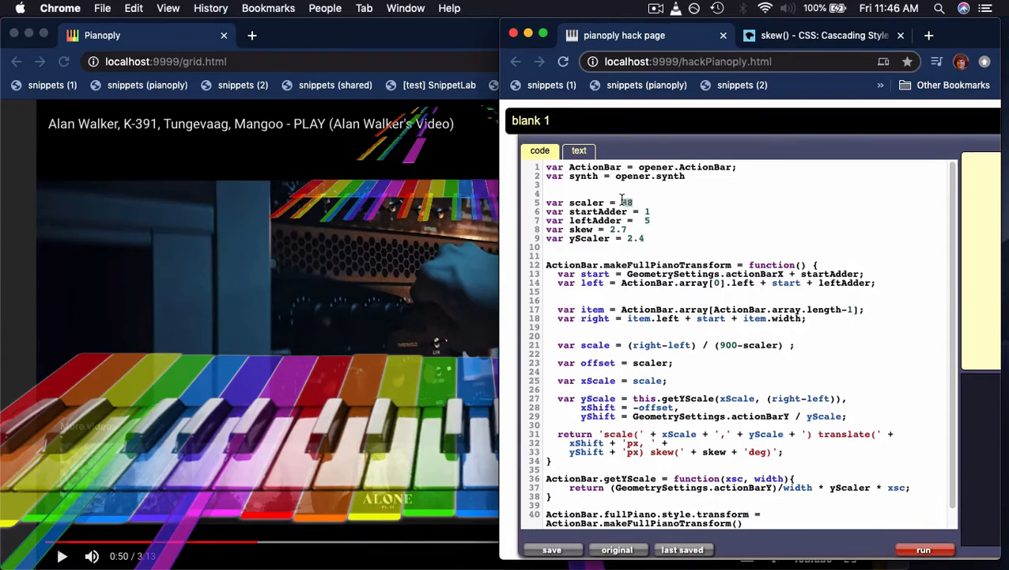
{"action": "type", "text": "99"}
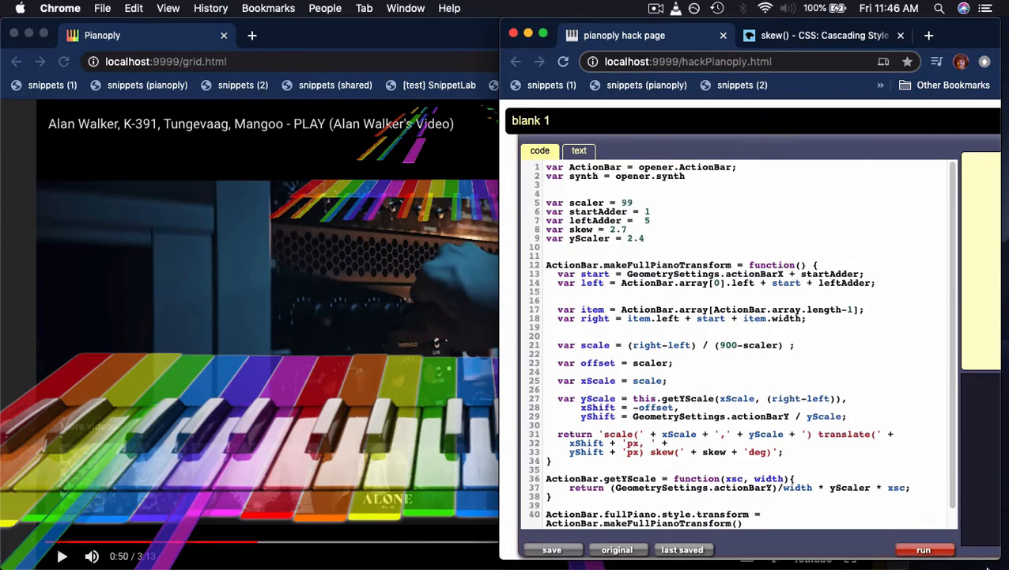
{"action": "scroll", "scroll_direction": "down", "scroll_amount": 3}
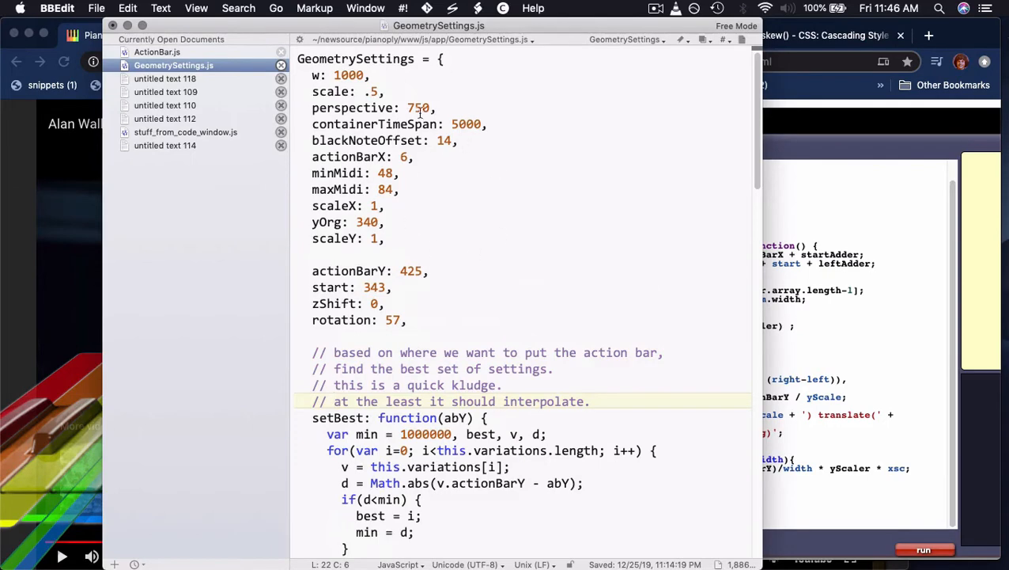
Read through GeometrySettings.js and its actionBarY presets, then bring the Pianoply window forward
{"action": "left_click", "coordinate": [452, 178]}
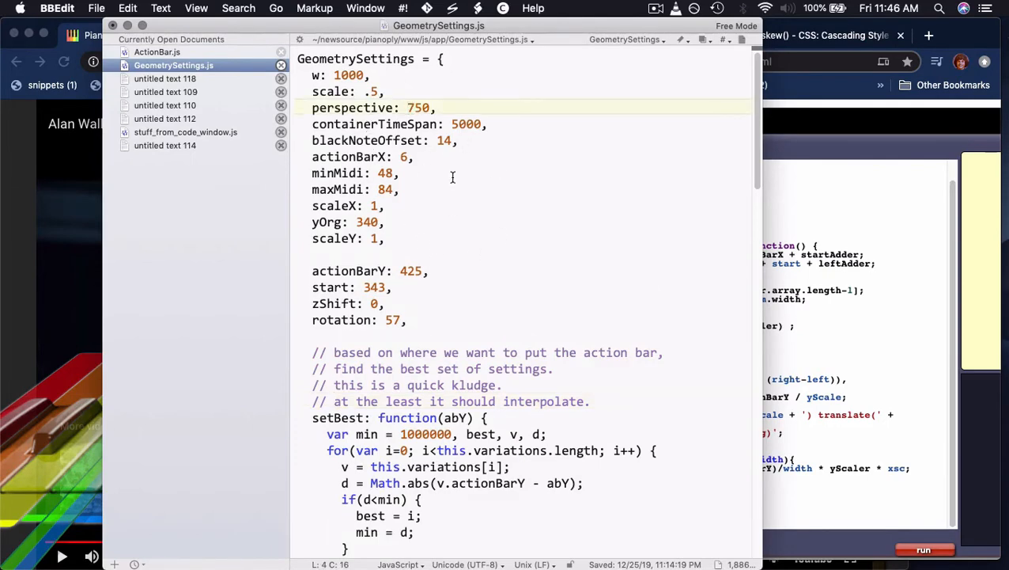
{"action": "scroll", "scroll_direction": "down", "scroll_amount": 3}
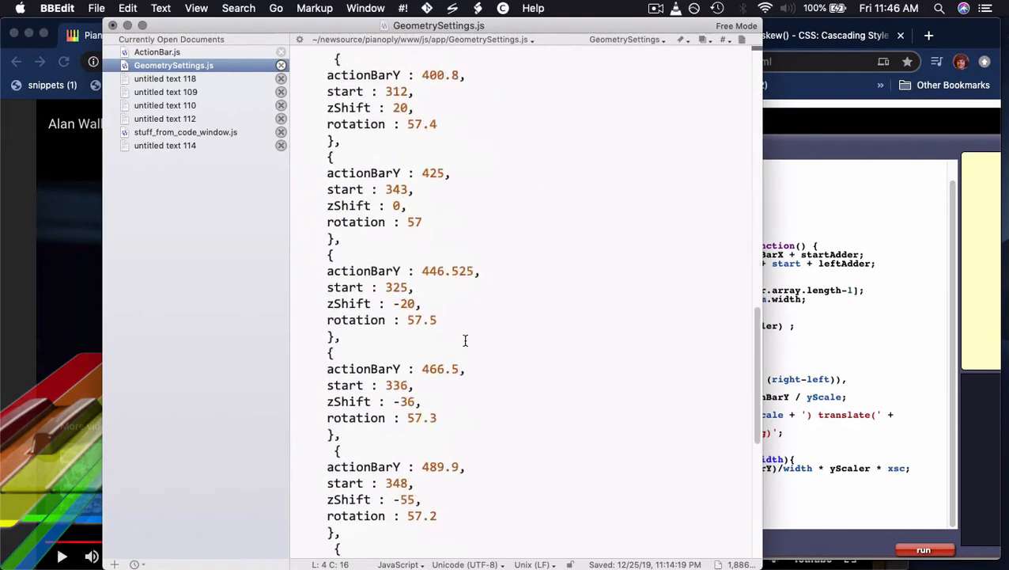
{"action": "scroll", "scroll_direction": "up", "scroll_amount": 3}
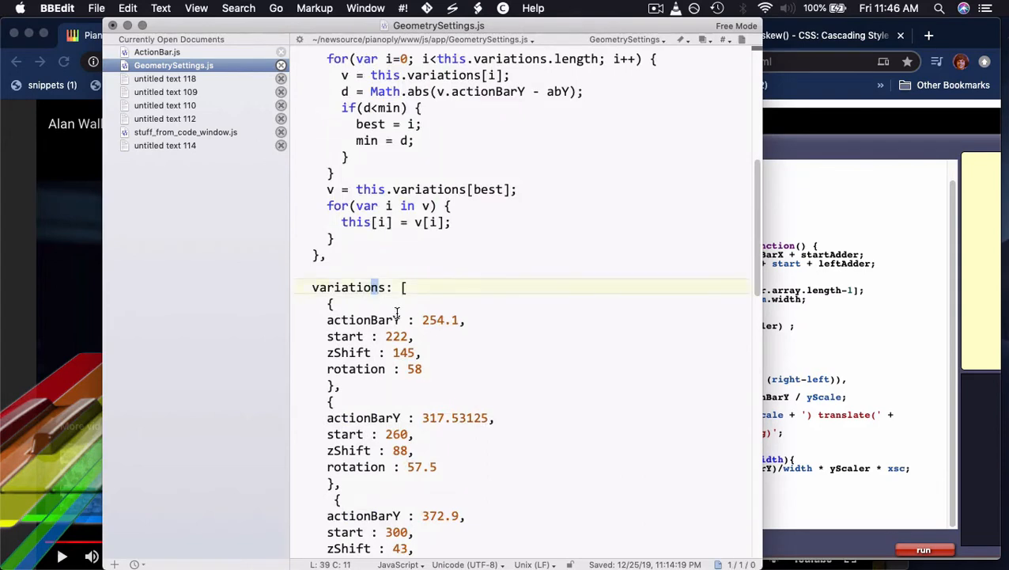
{"action": "scroll", "scroll_direction": "up", "scroll_amount": 3}
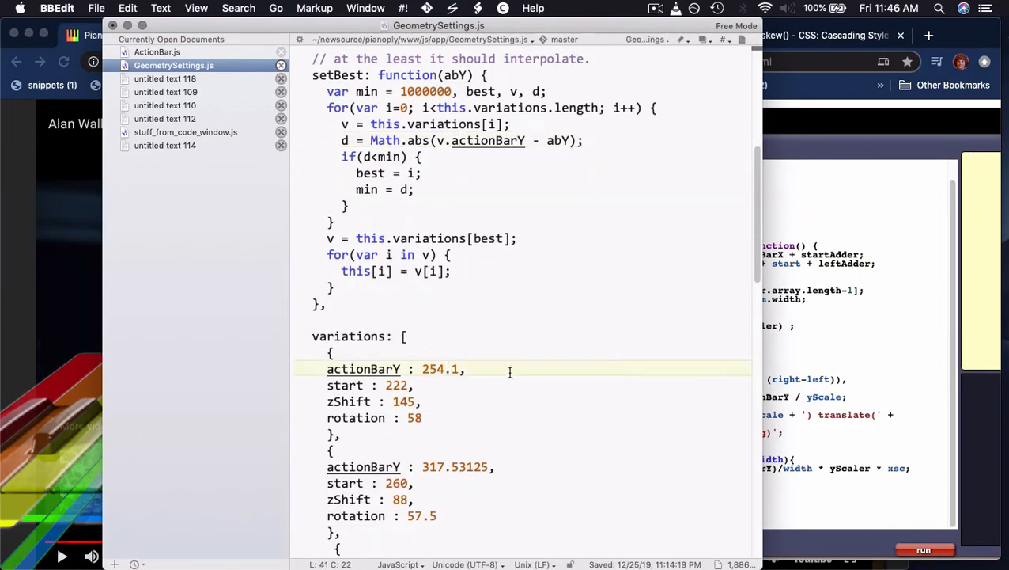
{"action": "scroll", "scroll_direction": "down", "scroll_amount": 3}
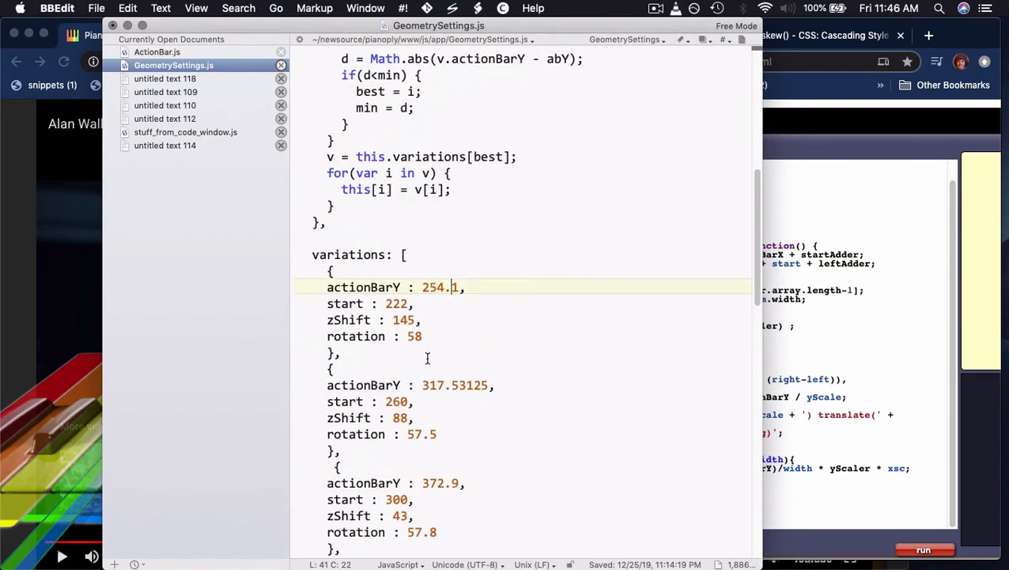
{"action": "scroll", "scroll_direction": "down", "scroll_amount": 3}
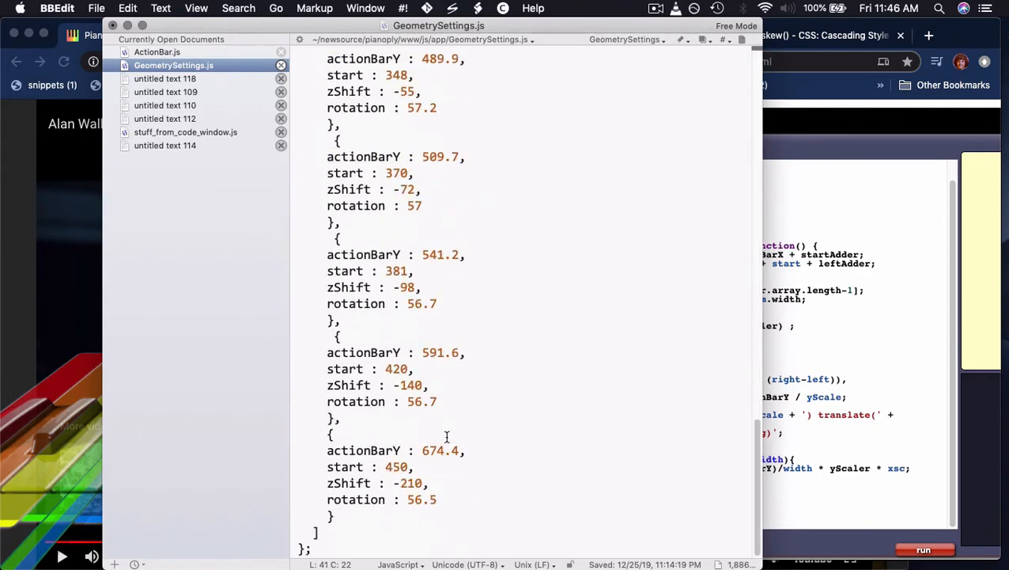
{"action": "scroll", "scroll_direction": "up", "scroll_amount": 3}
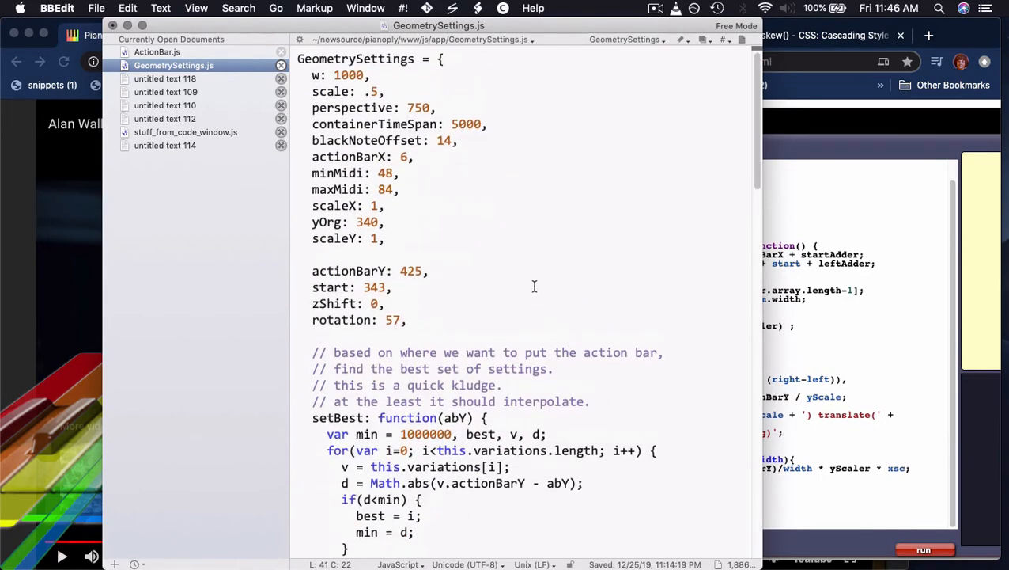
{"action": "left_click", "coordinate": [546, 205]}
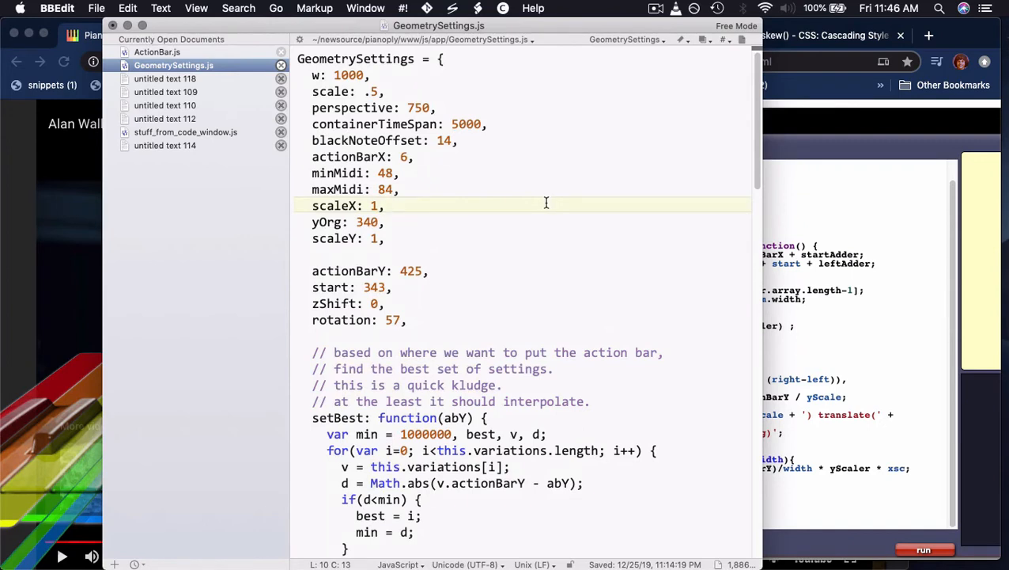
{"action": "mouse_move", "coordinate": [535, 205]}
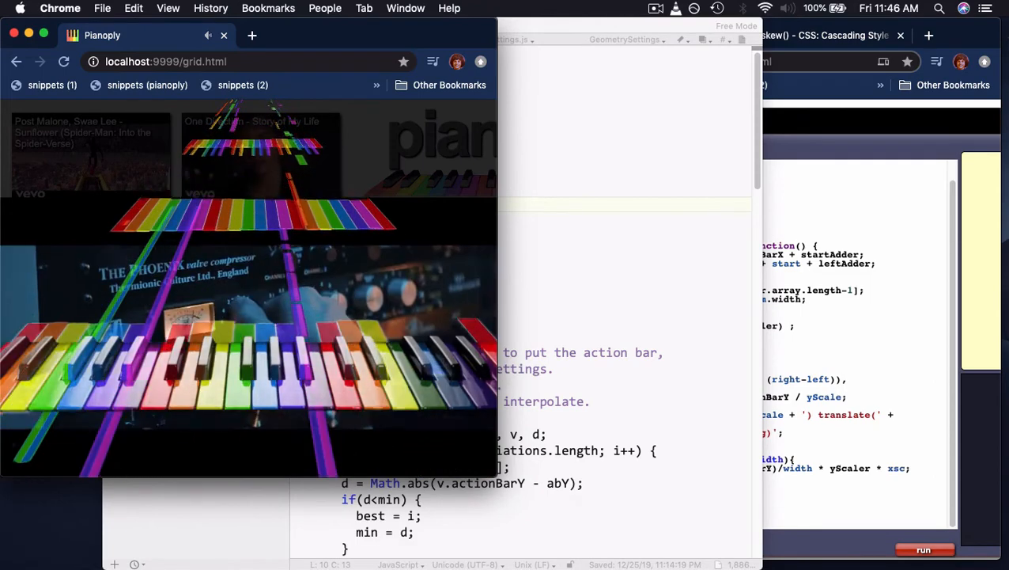
{"action": "mouse_move", "coordinate": [308, 297]}
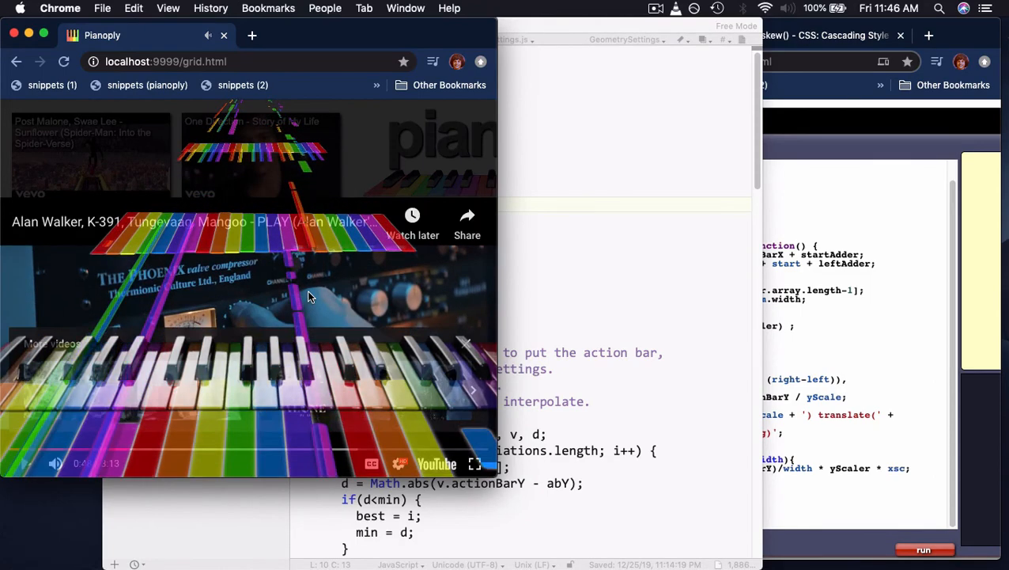